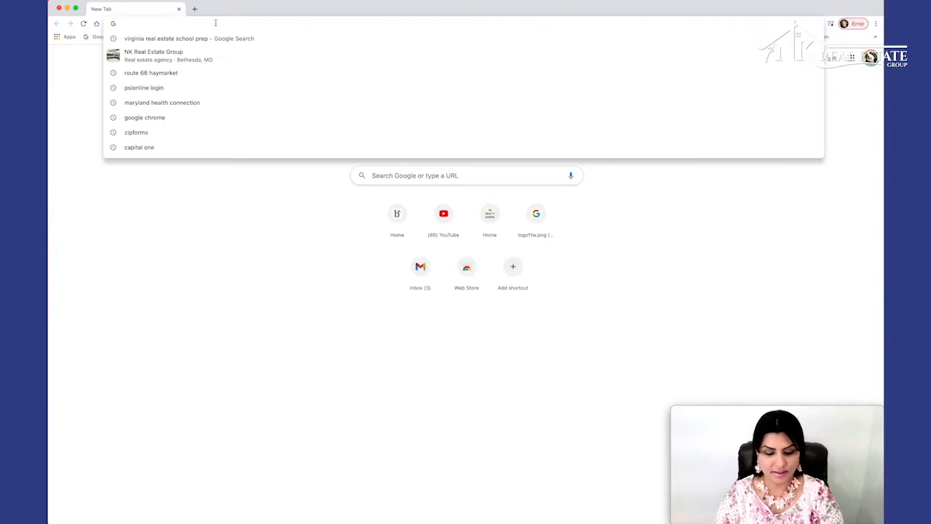
- Sign in to brightmls.com with the saved account login to reach the member dashboard
type("brightmls.com")
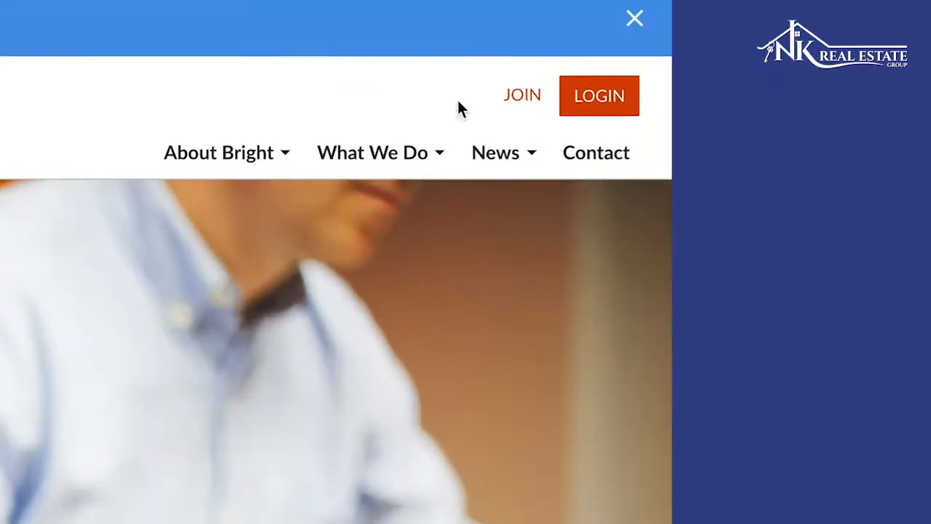
left_click(599, 96)
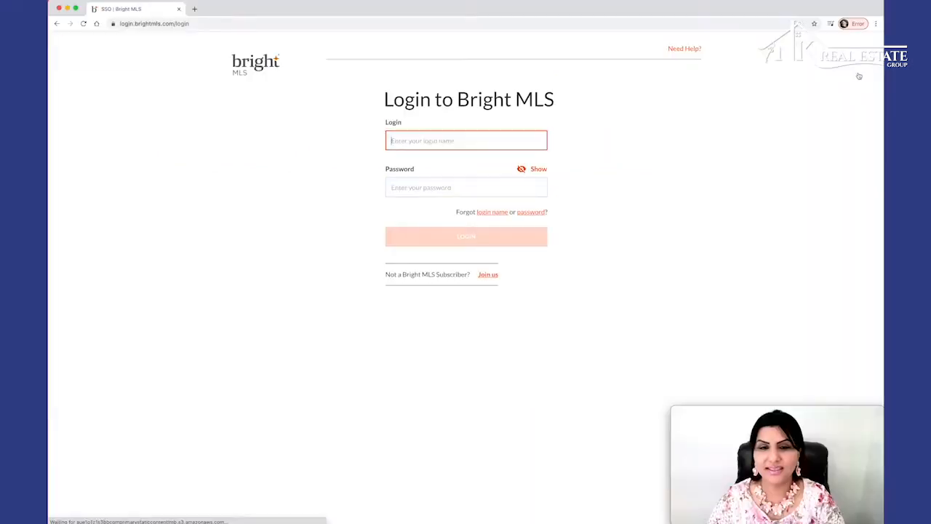
left_click(465, 140)
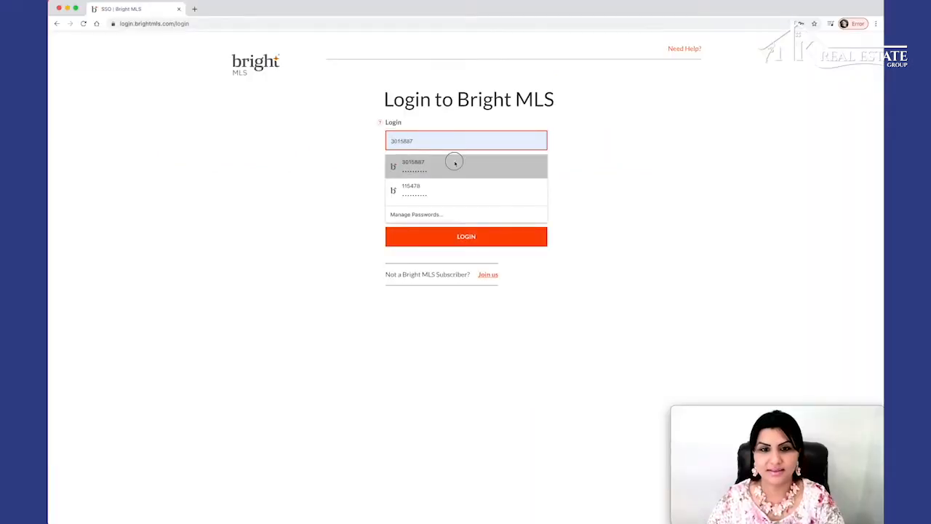
left_click(465, 236)
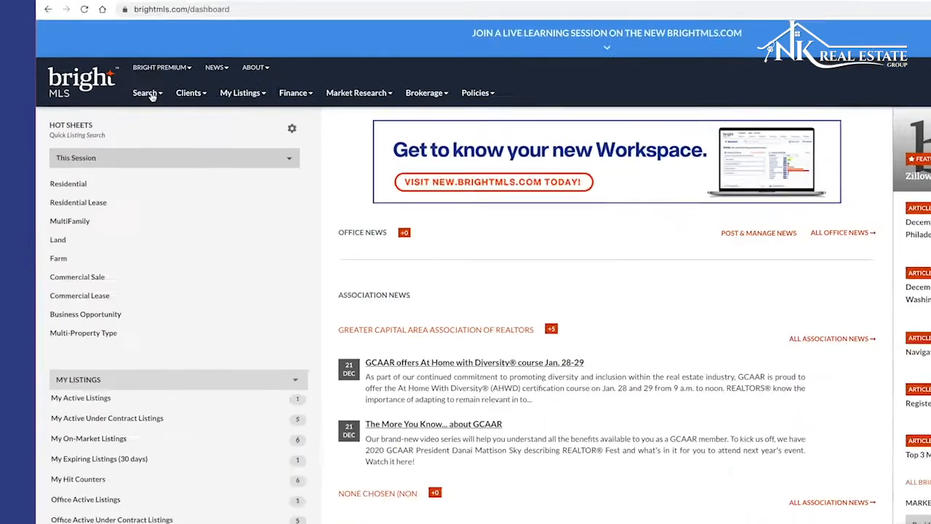
- Start a Residential Sale listing search from the Search menu
left_click(145, 93)
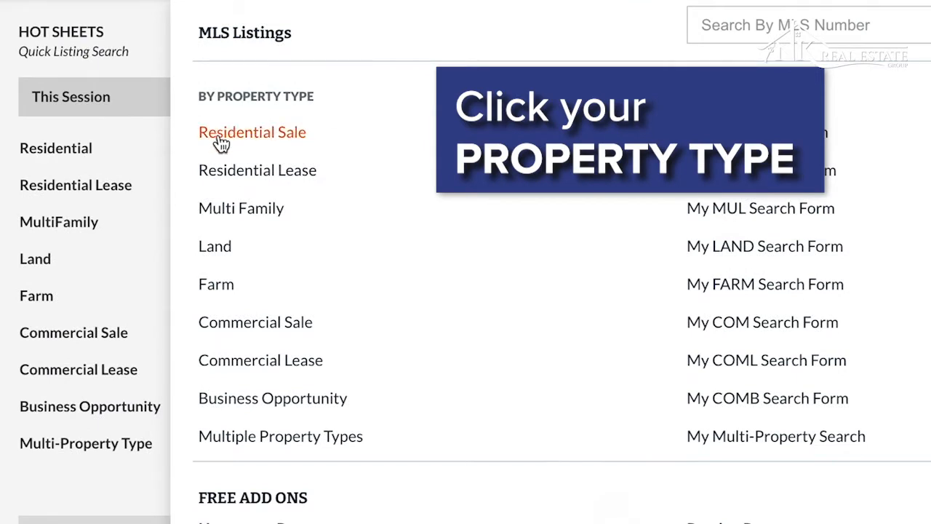
left_click(252, 131)
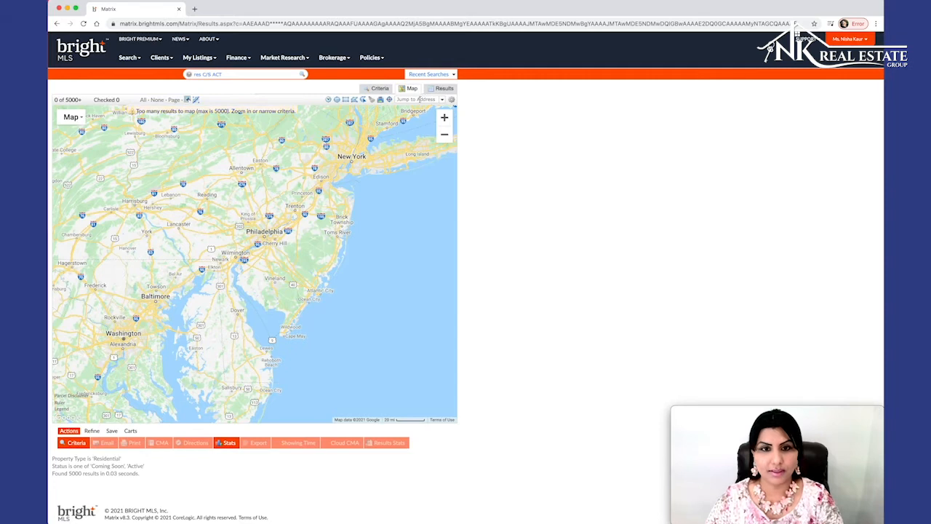
- Center the map on Tysons, VA, USA and draw a radius circle around it, narrowing to 487 listings
type("Tysons, VA, USA")
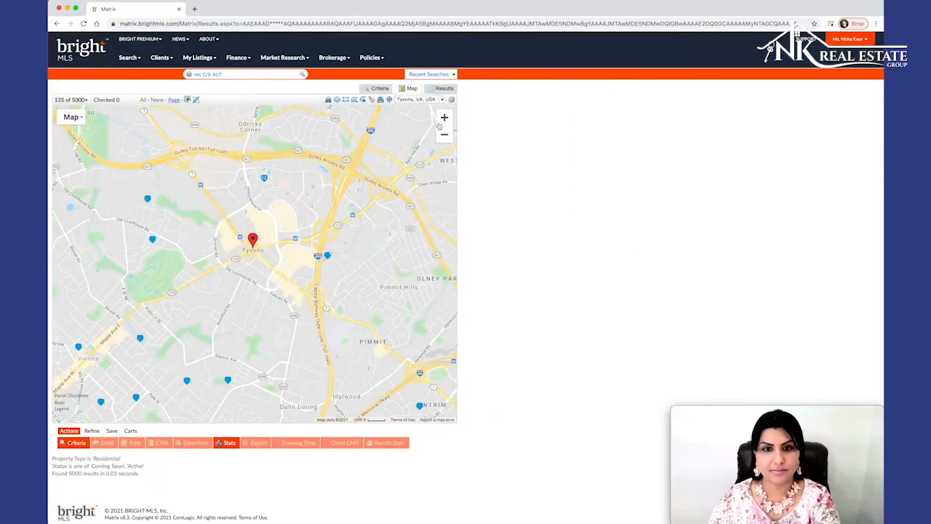
left_click(445, 134)
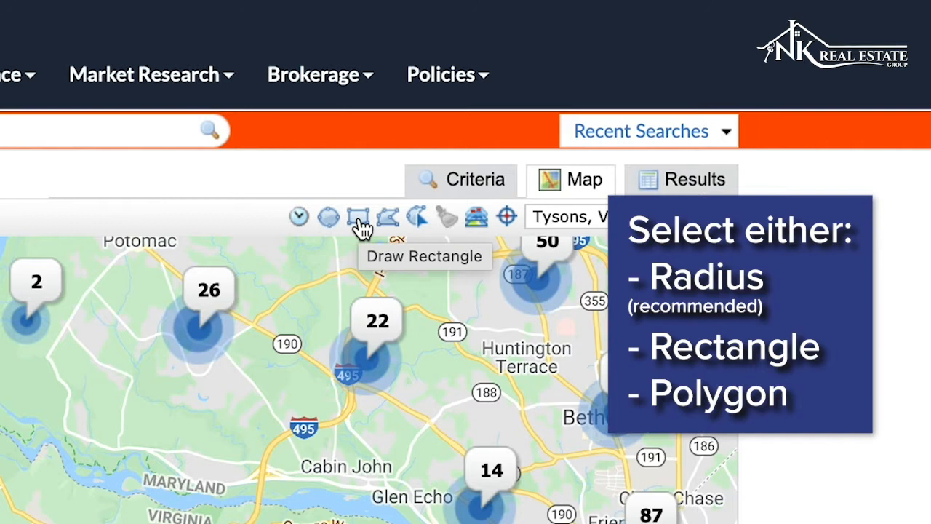
mouse_move(387, 215)
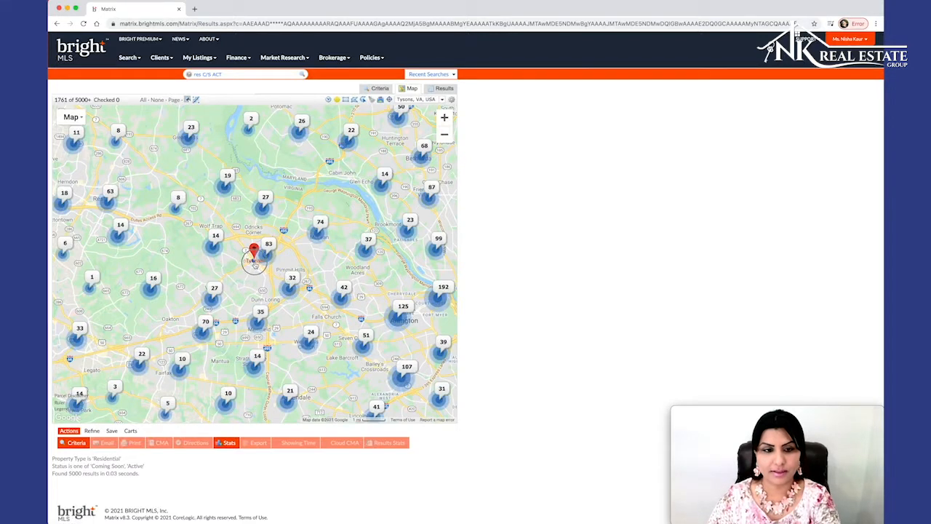
left_click(253, 253)
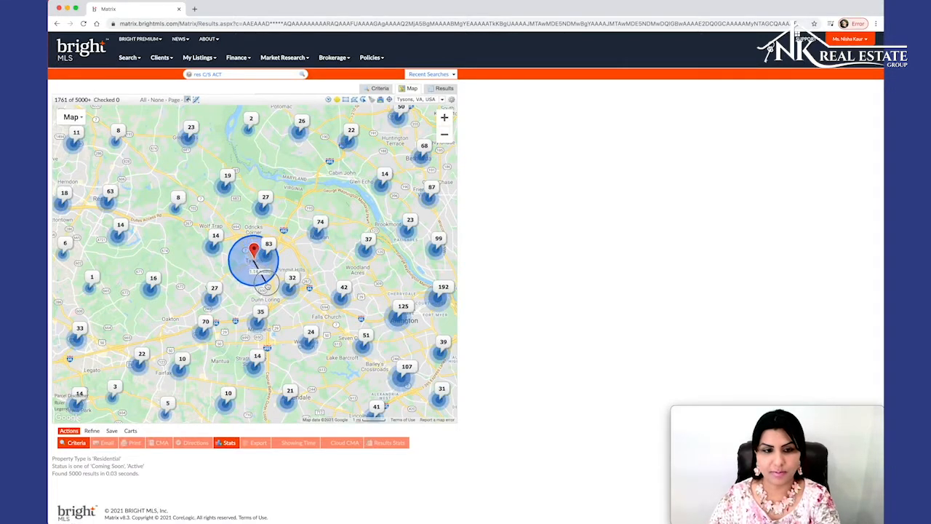
left_click_drag(269, 274, 306, 301)
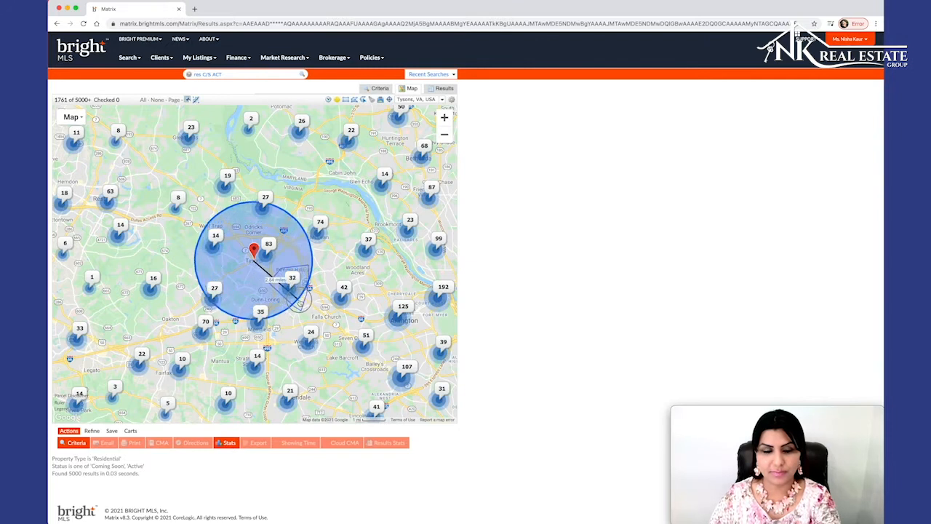
left_click_drag(303, 299, 361, 318)
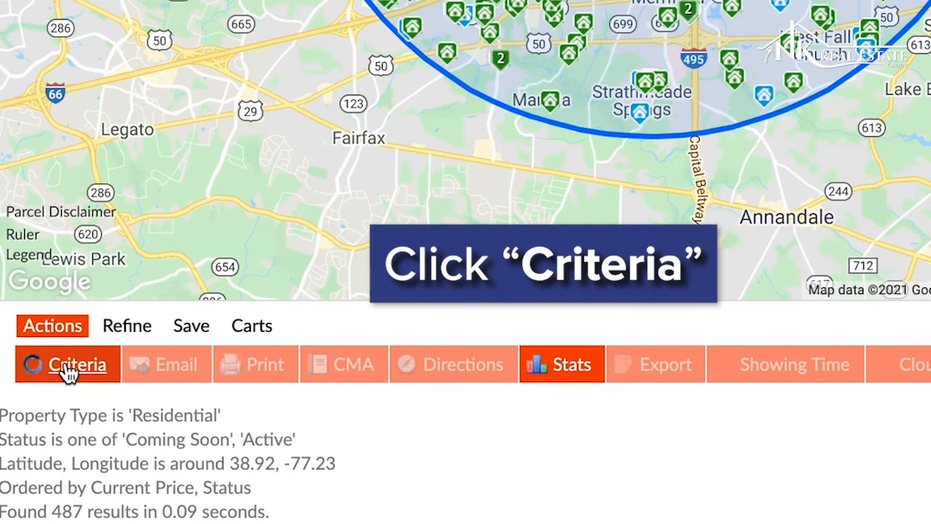
- In the criteria form, set County to Fairfax City VA and Fairfax VA
left_click(77, 364)
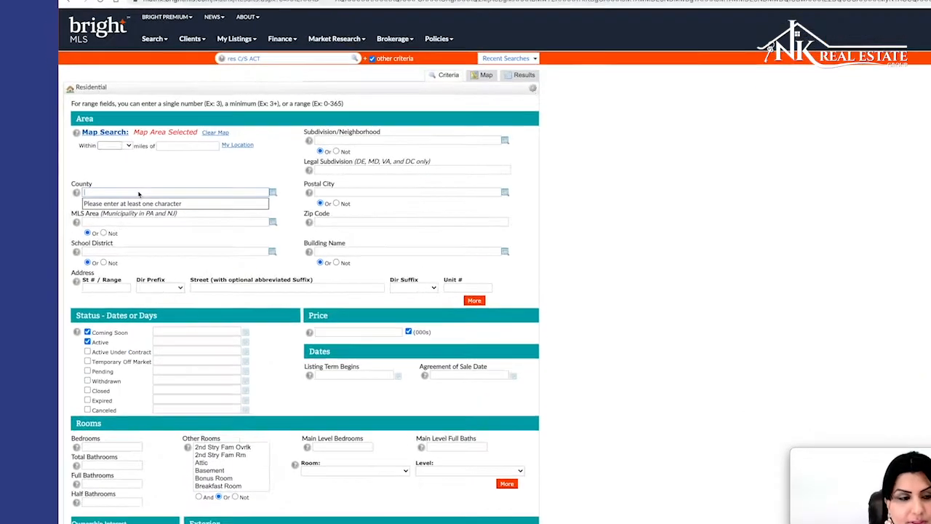
type("fai")
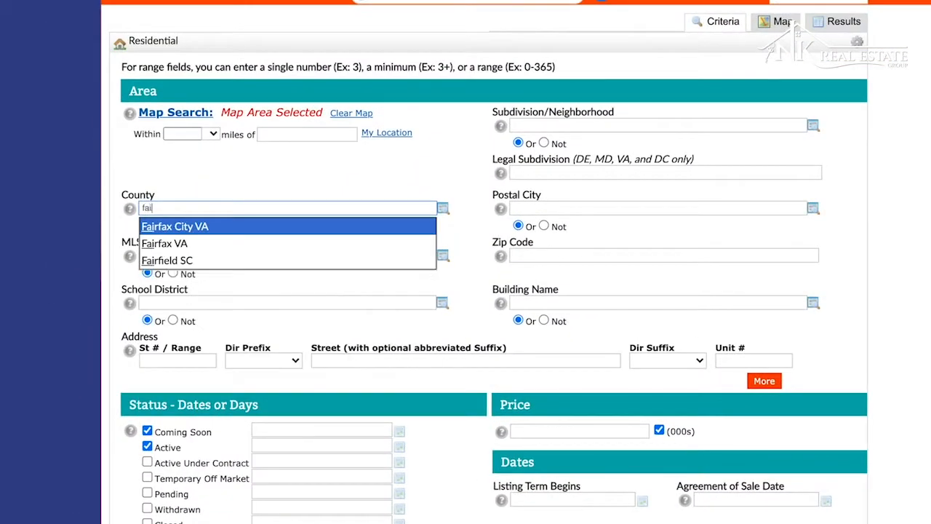
left_click(175, 226)
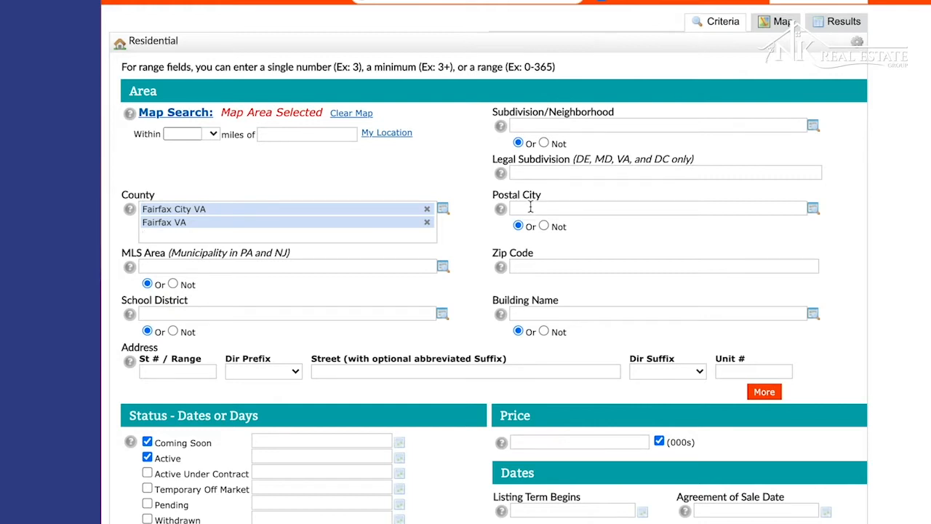
left_click(655, 208)
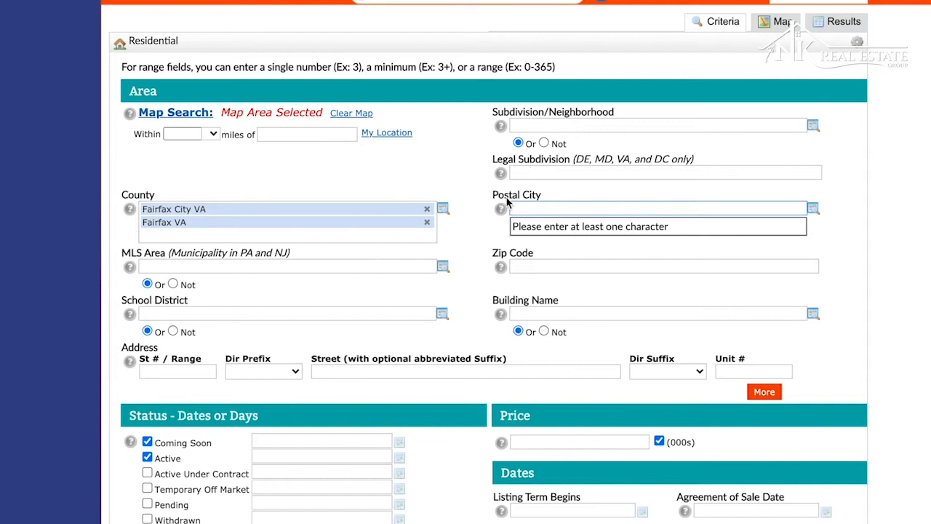
mouse_move(521, 201)
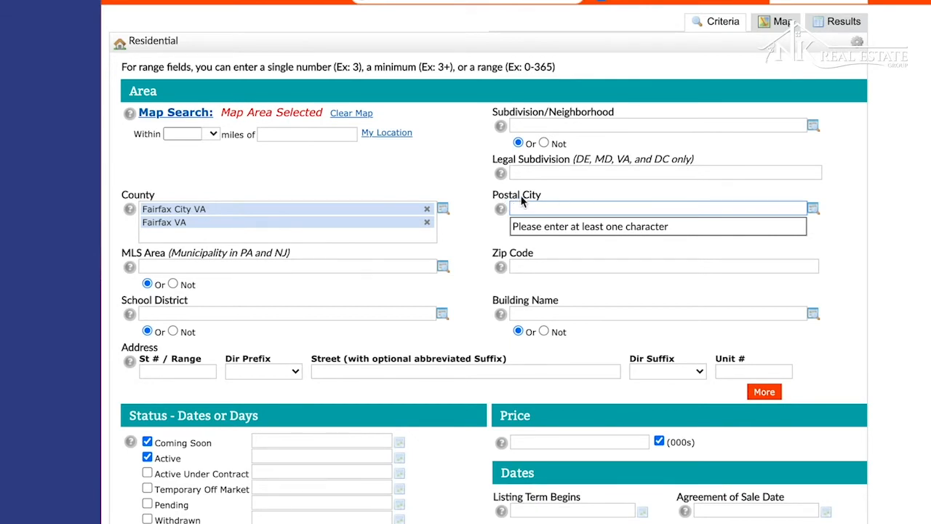
scroll("down", 3)
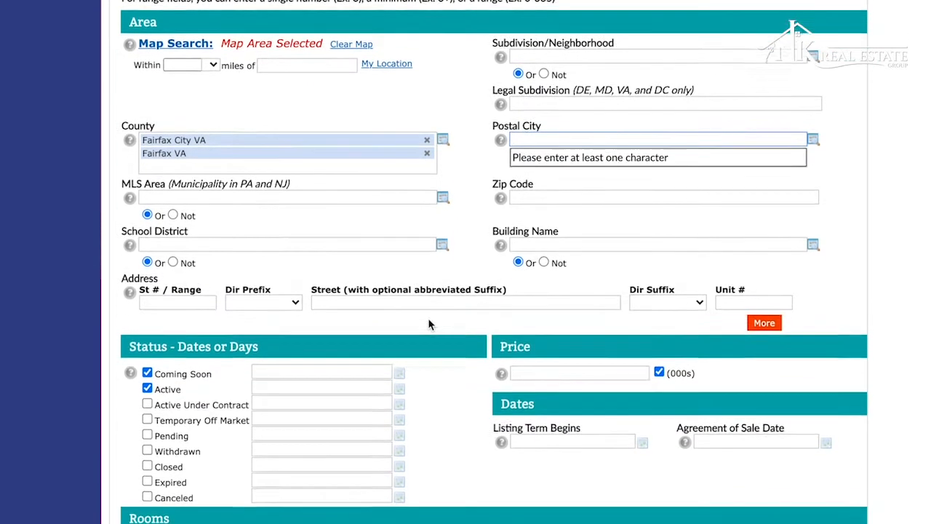
scroll("down", 3)
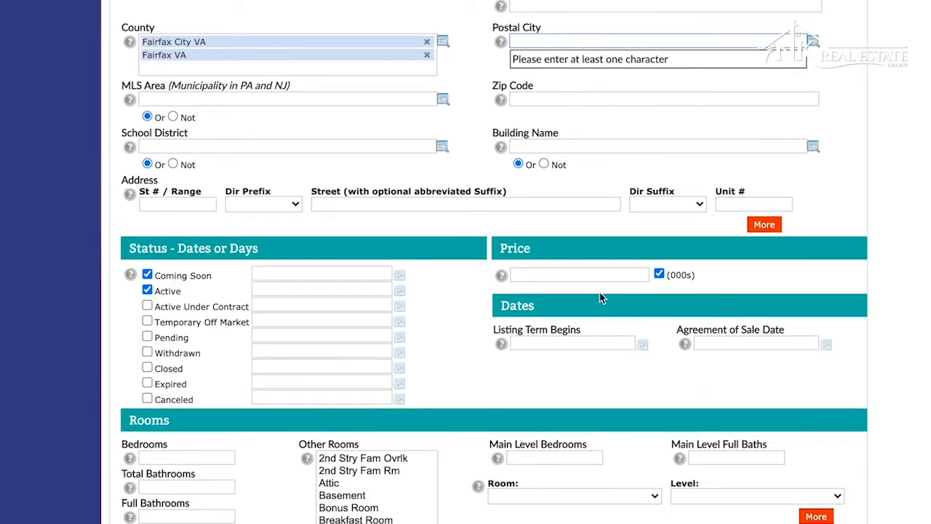
- Set the price range to 200-900 thousand
left_click(579, 274)
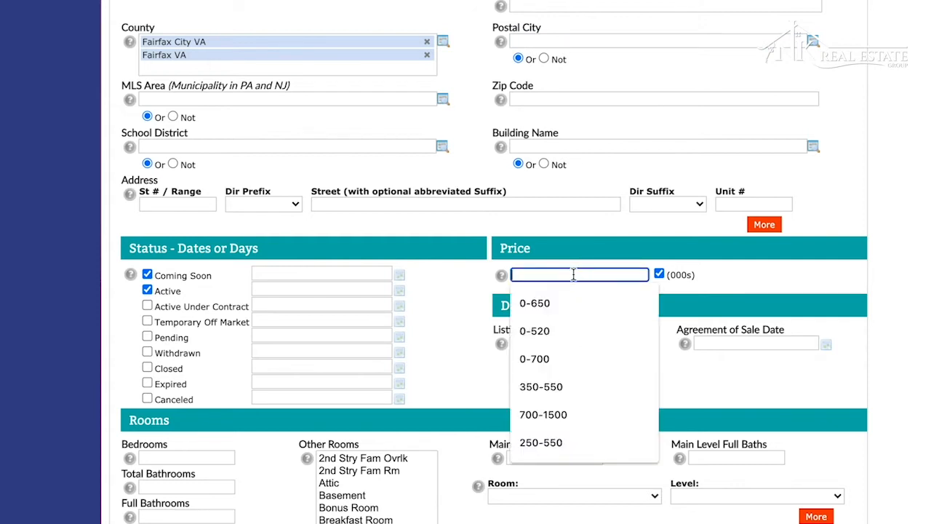
type("200-900")
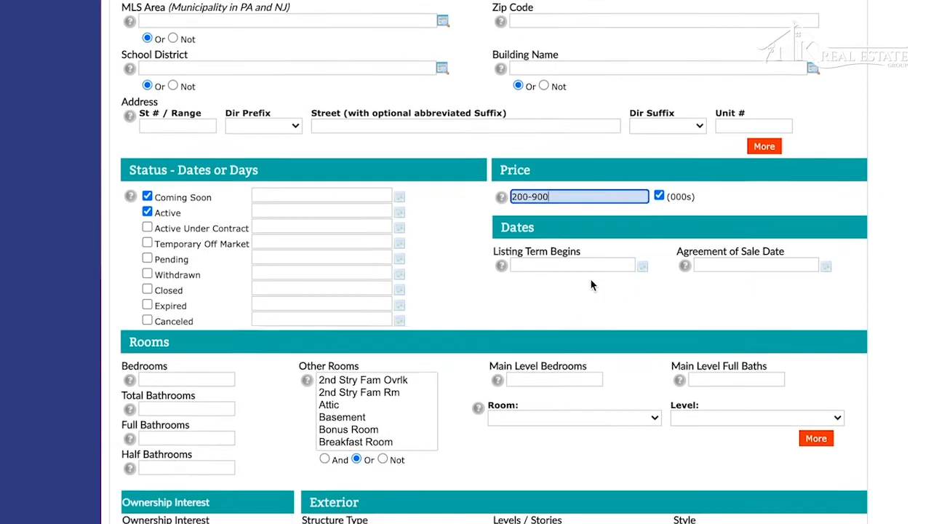
scroll("down", 3)
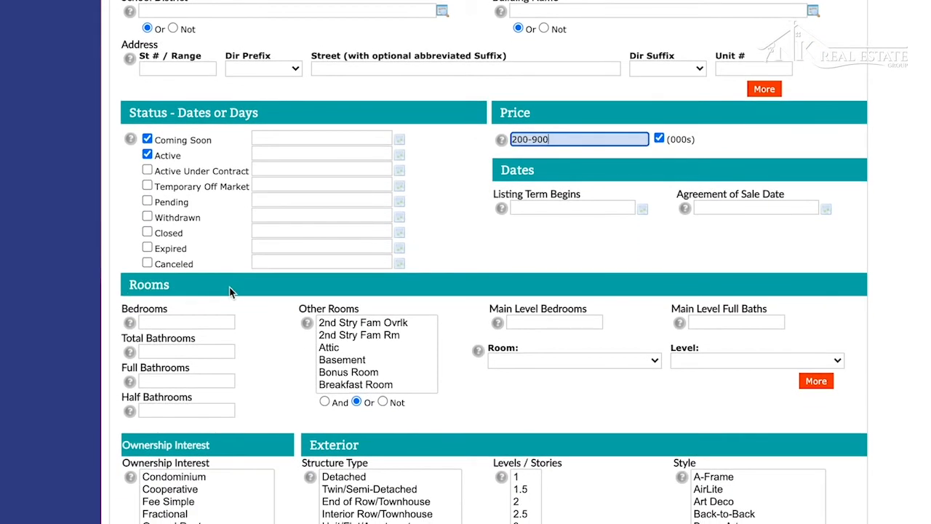
scroll("down", 3)
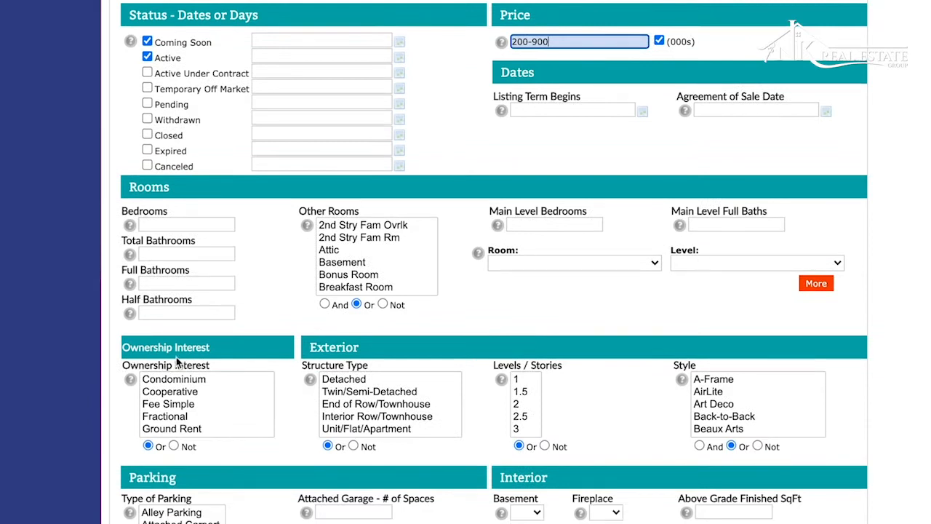
mouse_move(192, 419)
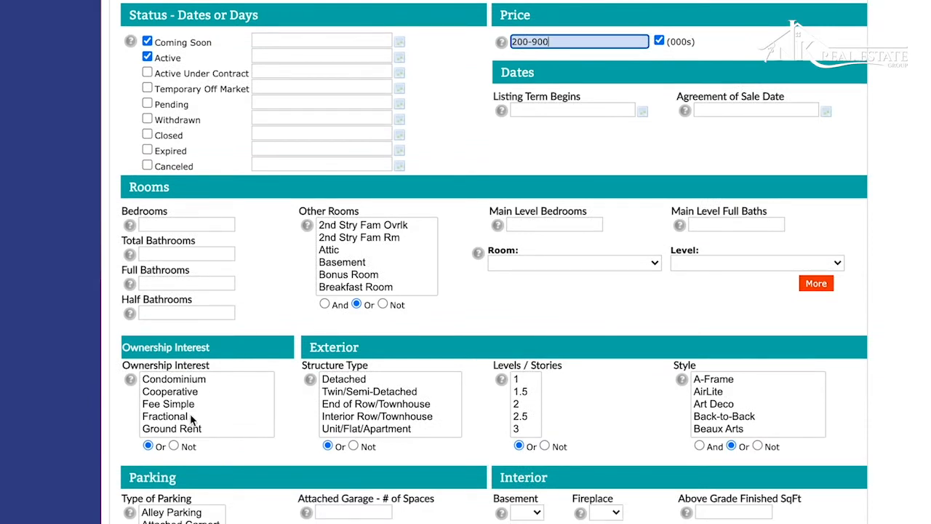
mouse_move(170, 392)
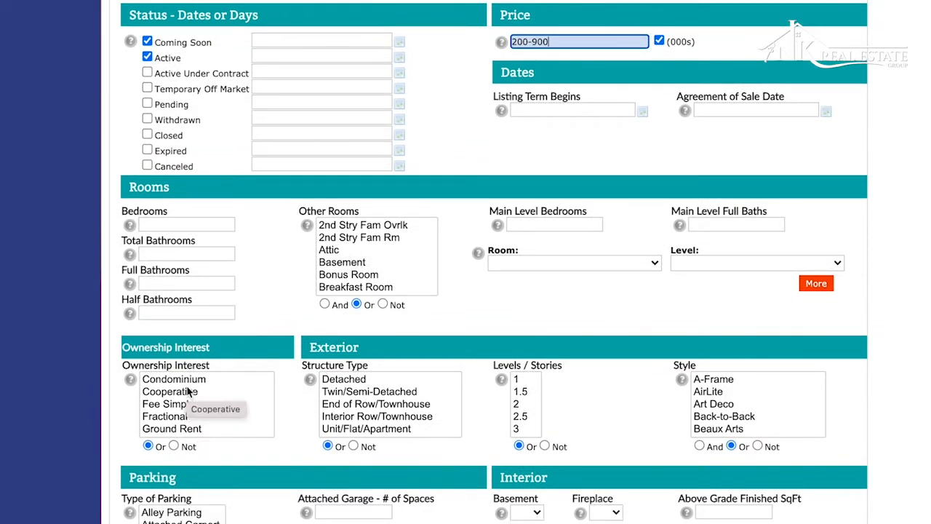
mouse_move(174, 396)
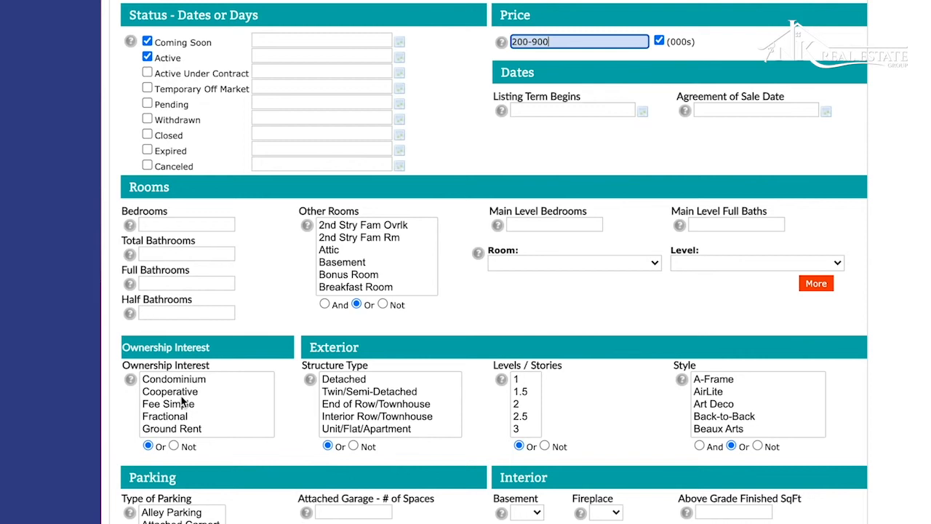
- Select every Ownership Interest type, from Condominium through Ground Rent
left_click(169, 405)
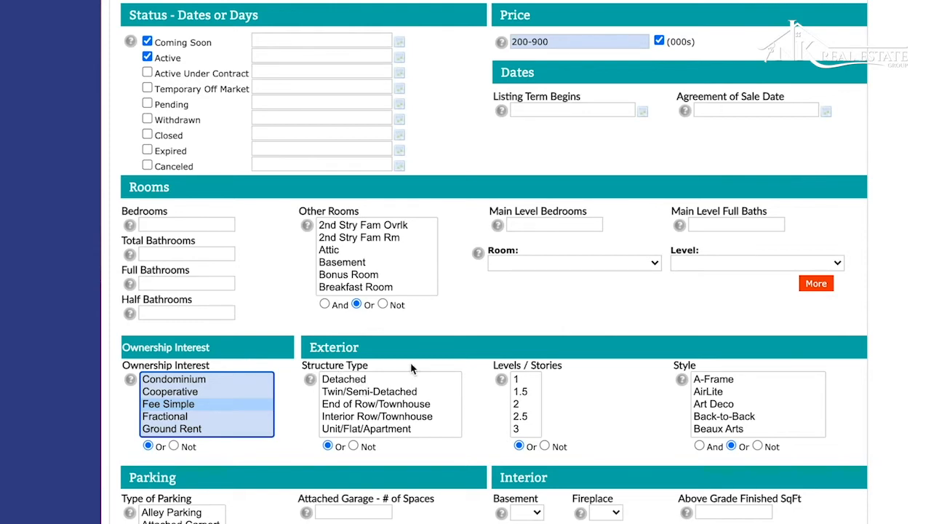
scroll("down", 3)
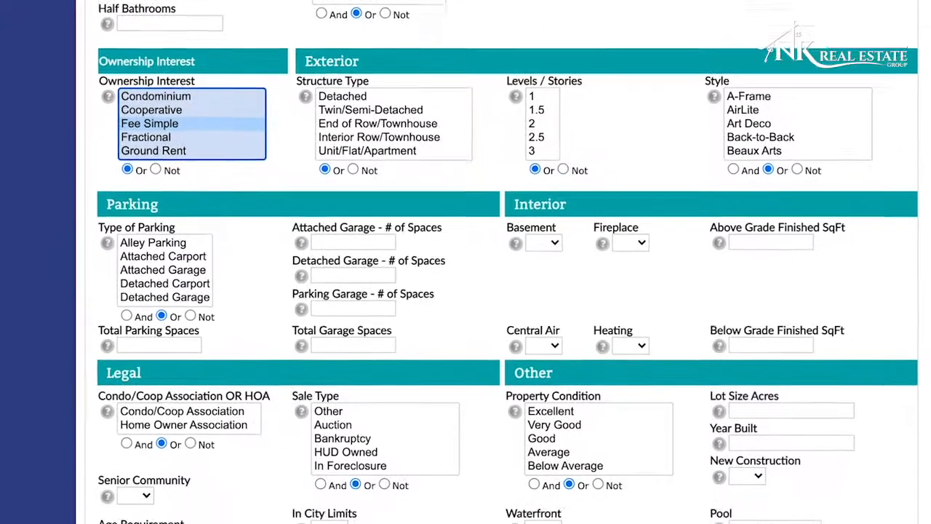
scroll("down", 3)
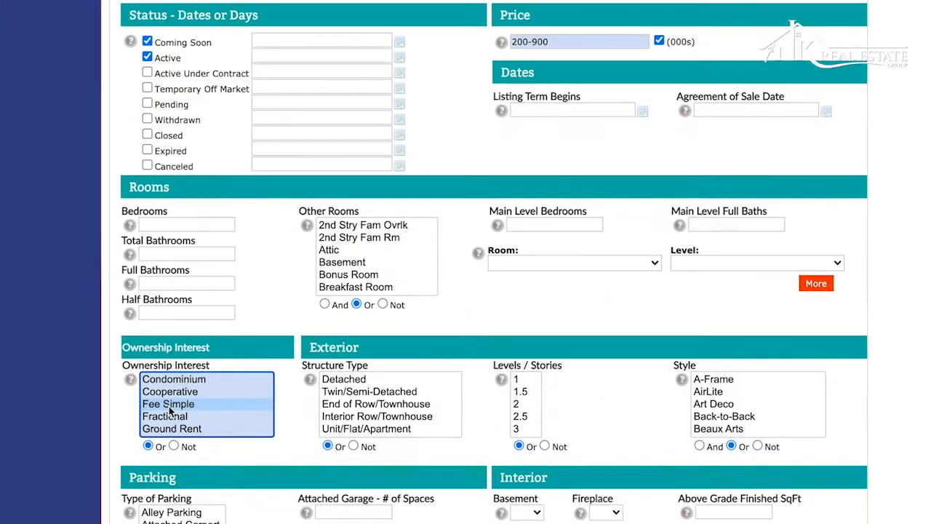
scroll("up", 3)
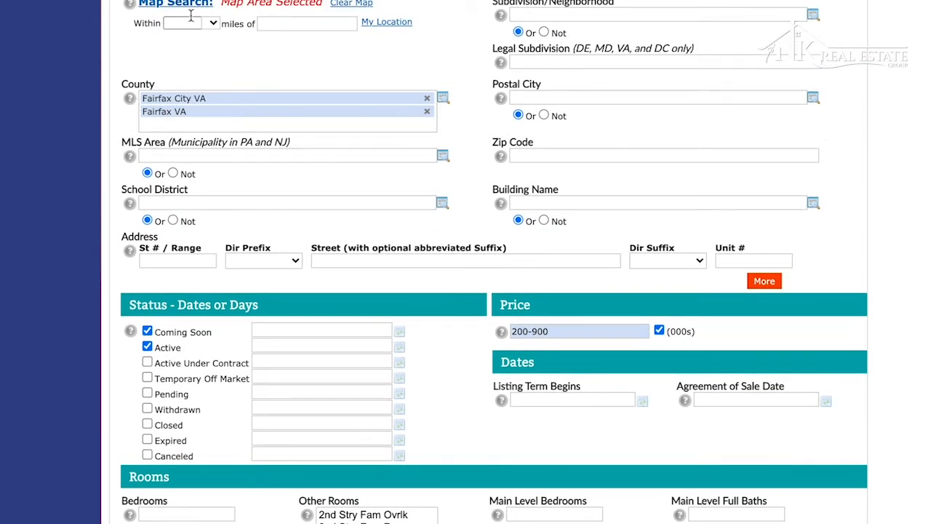
scroll("down", 3)
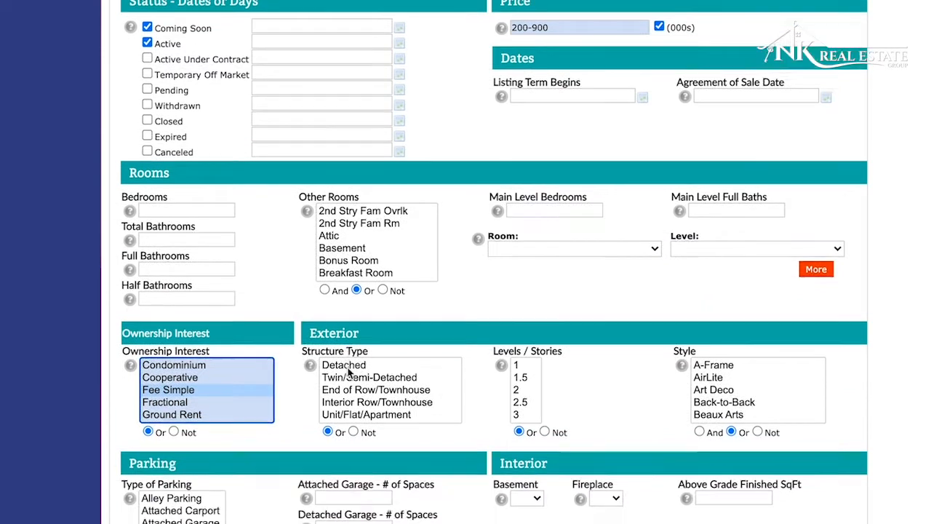
scroll("down", 3)
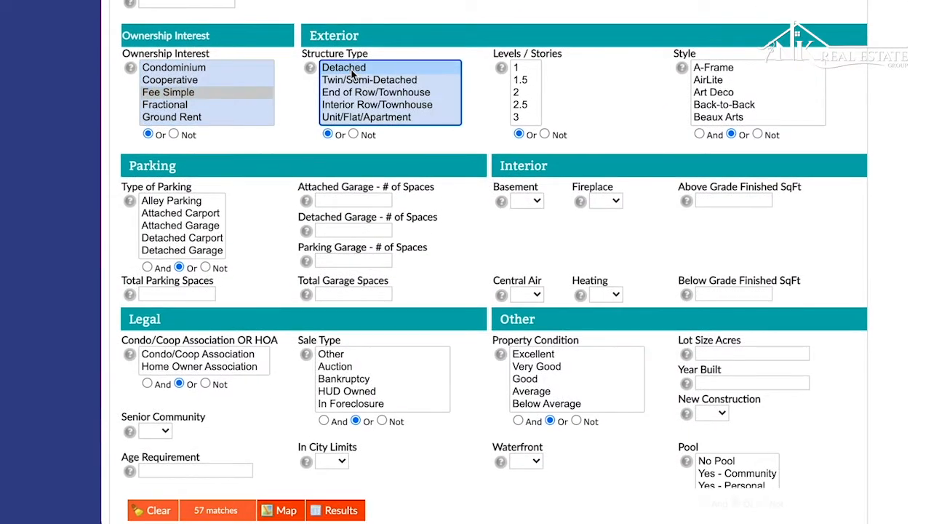
left_click(343, 67)
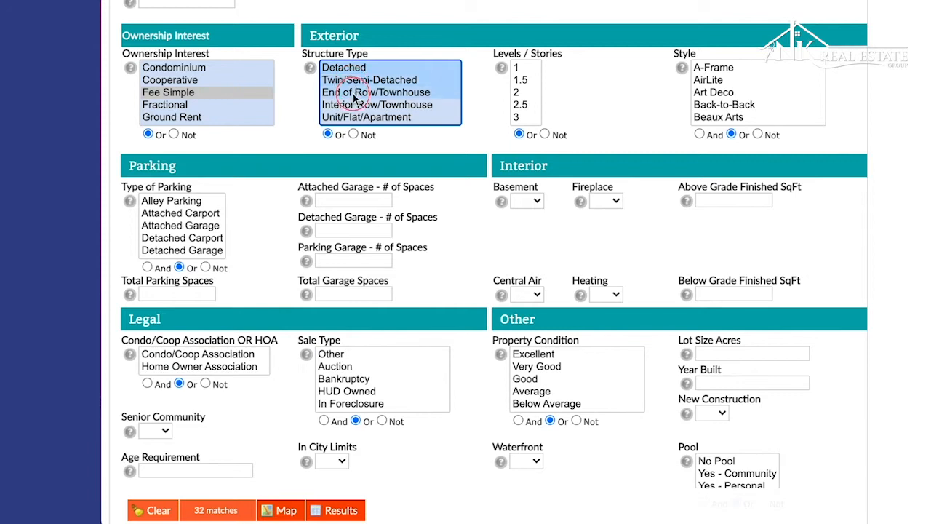
left_click(378, 105)
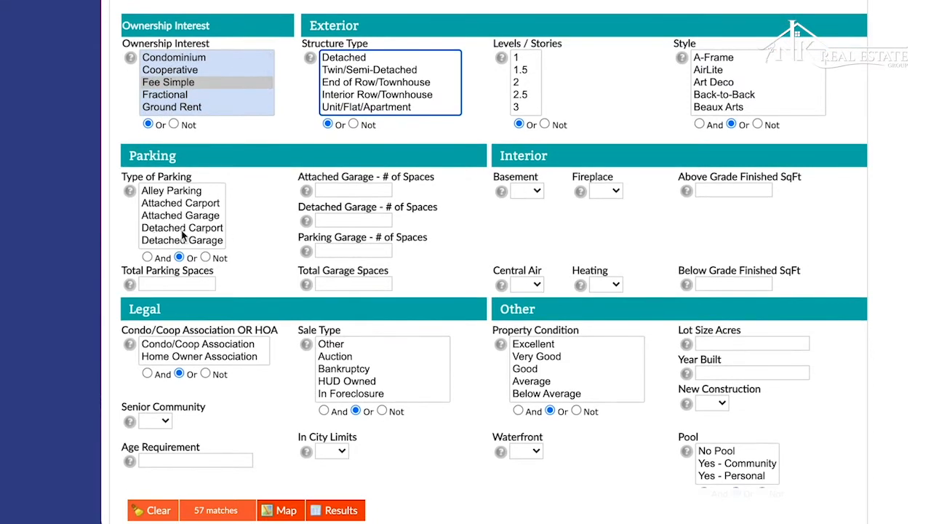
mouse_move(487, 206)
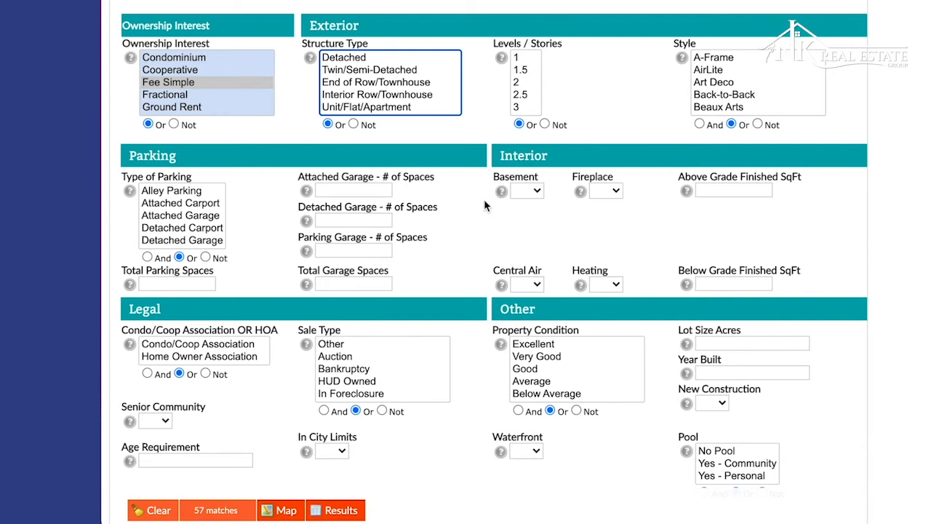
- Run the search to show the 57 matching listings in the results table
scroll("down", 3)
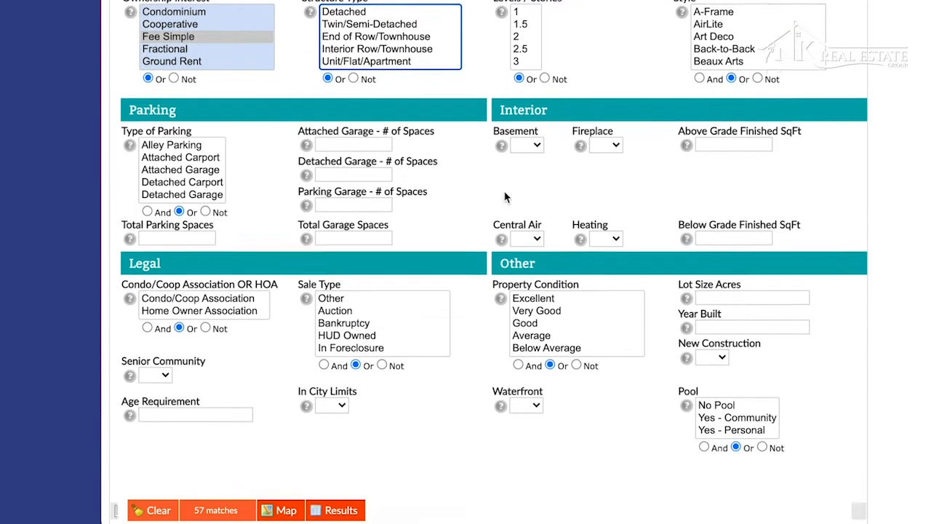
scroll("down", 3)
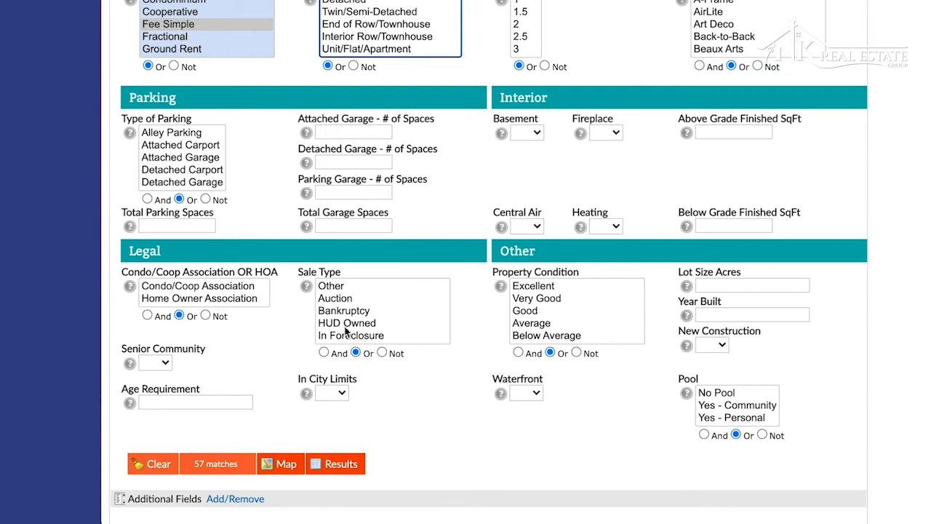
mouse_move(332, 331)
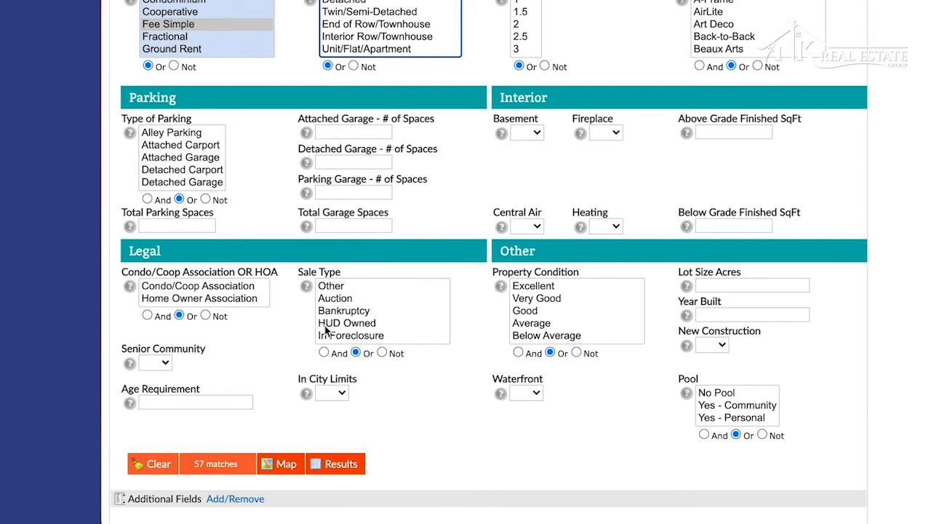
mouse_move(367, 279)
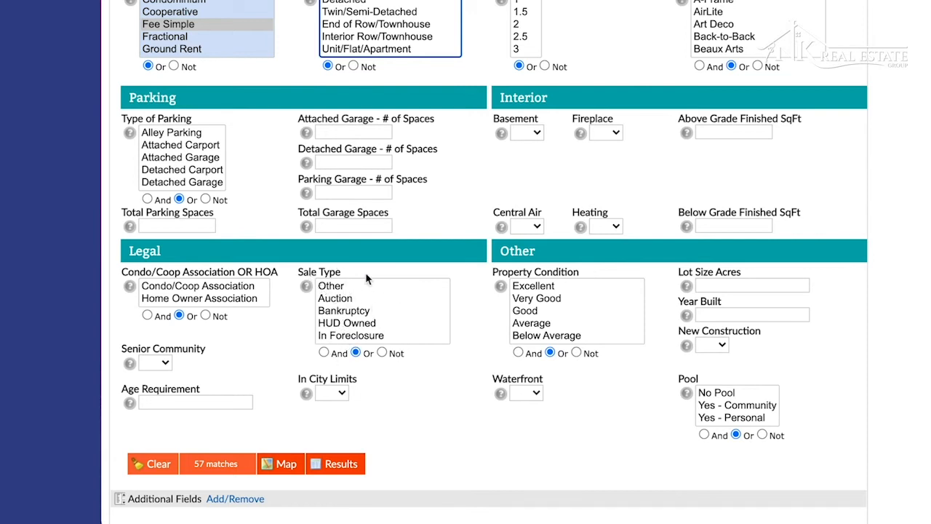
mouse_move(263, 422)
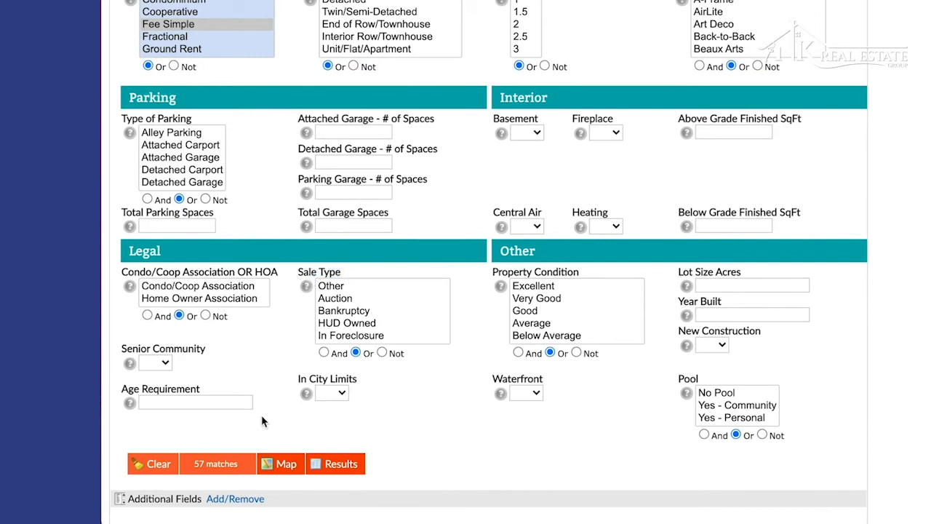
left_click(335, 462)
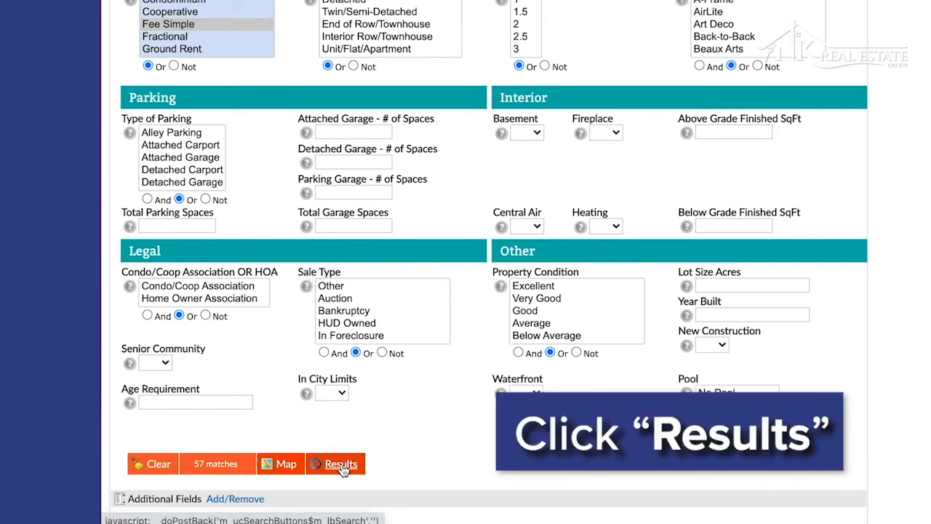
left_click(336, 462)
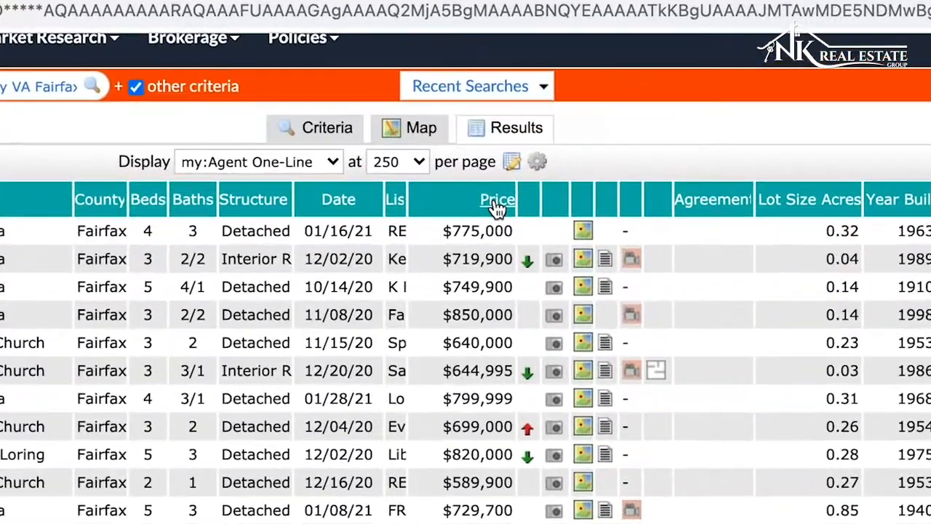
- Check all 57 listings with the select-all box in the results header
left_click(498, 199)
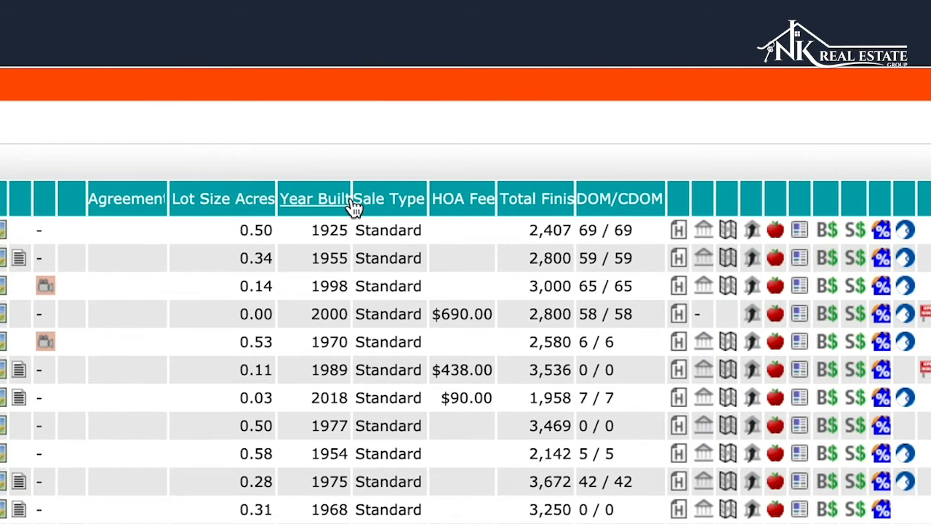
mouse_move(560, 207)
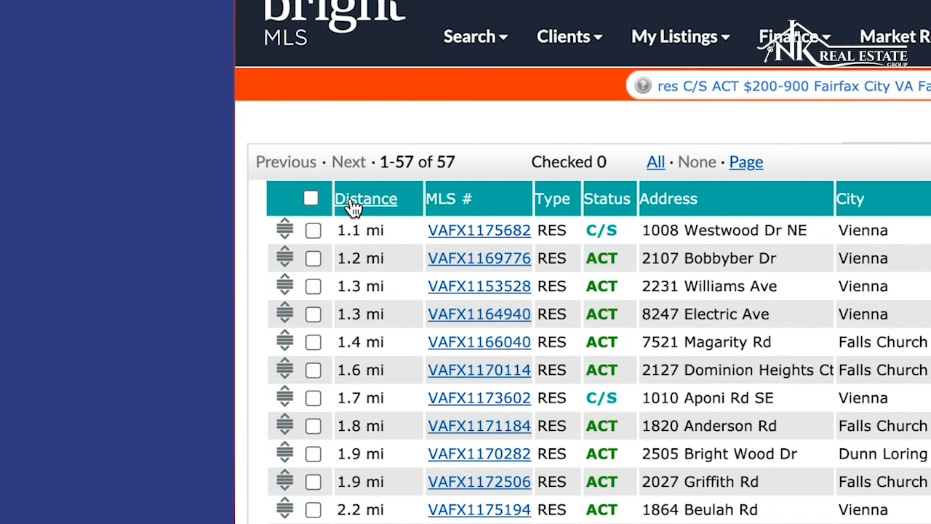
left_click(311, 198)
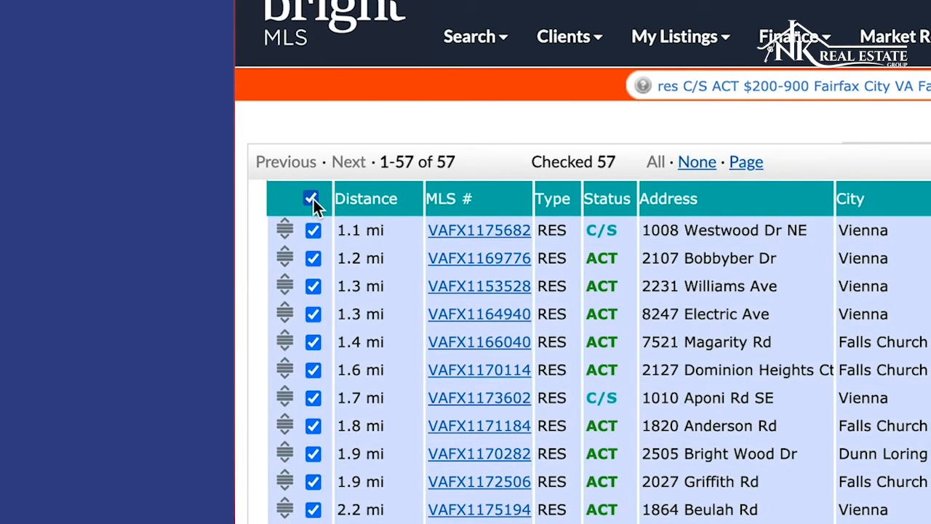
scroll("down", 3)
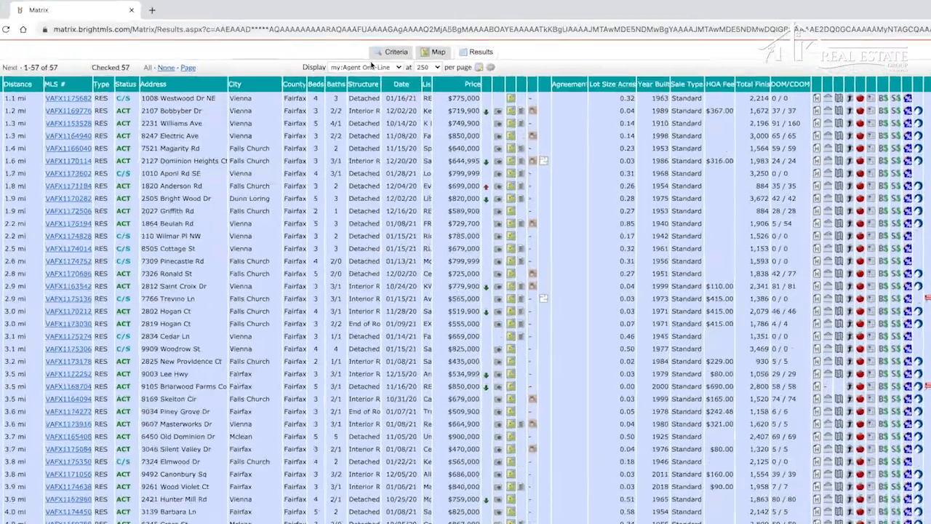
- Switch the results display to the Agent Thumbnail layout with photos
left_click(367, 67)
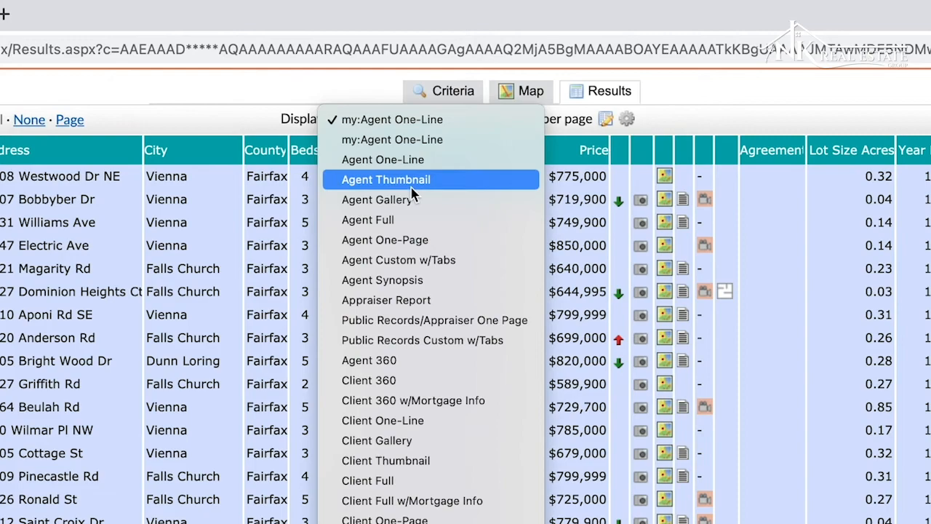
left_click(378, 199)
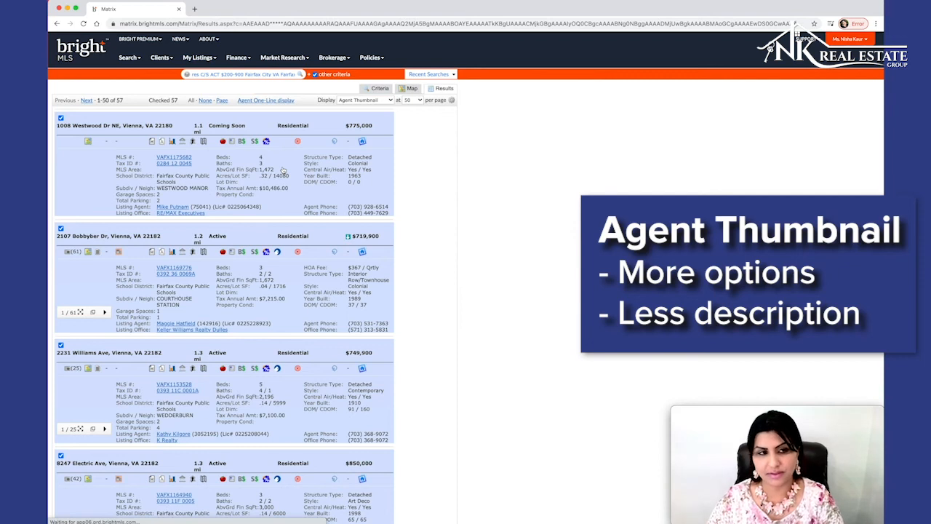
scroll("down", 3)
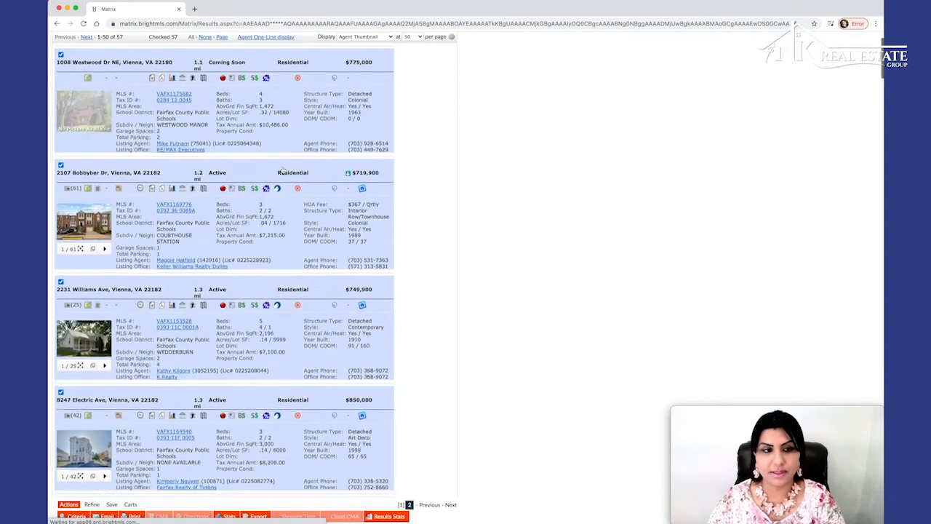